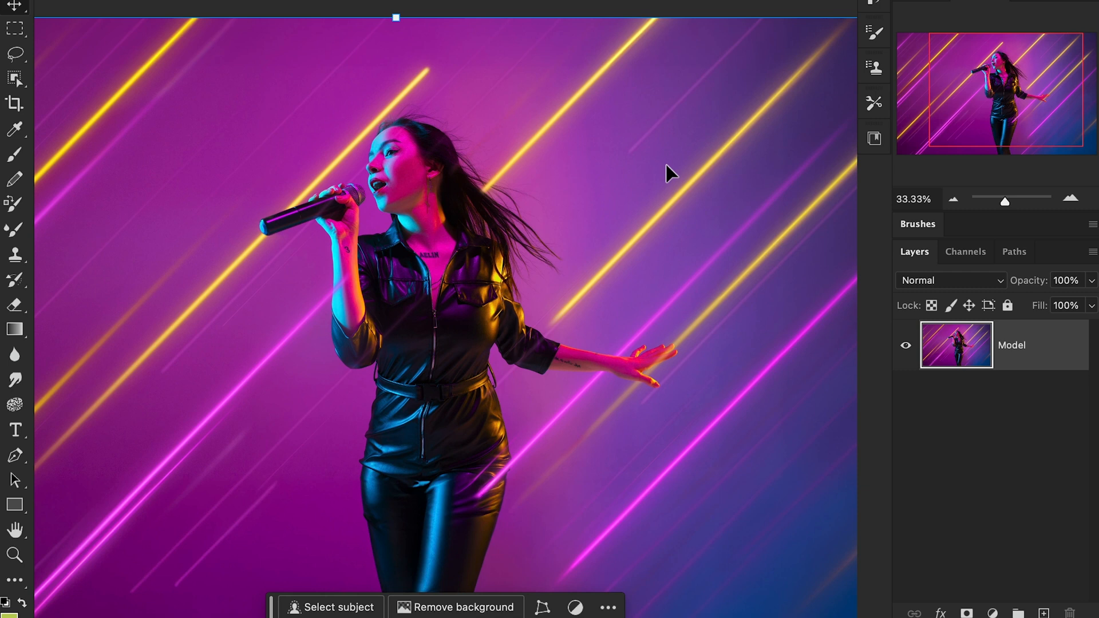
mouse_move(407, 231)
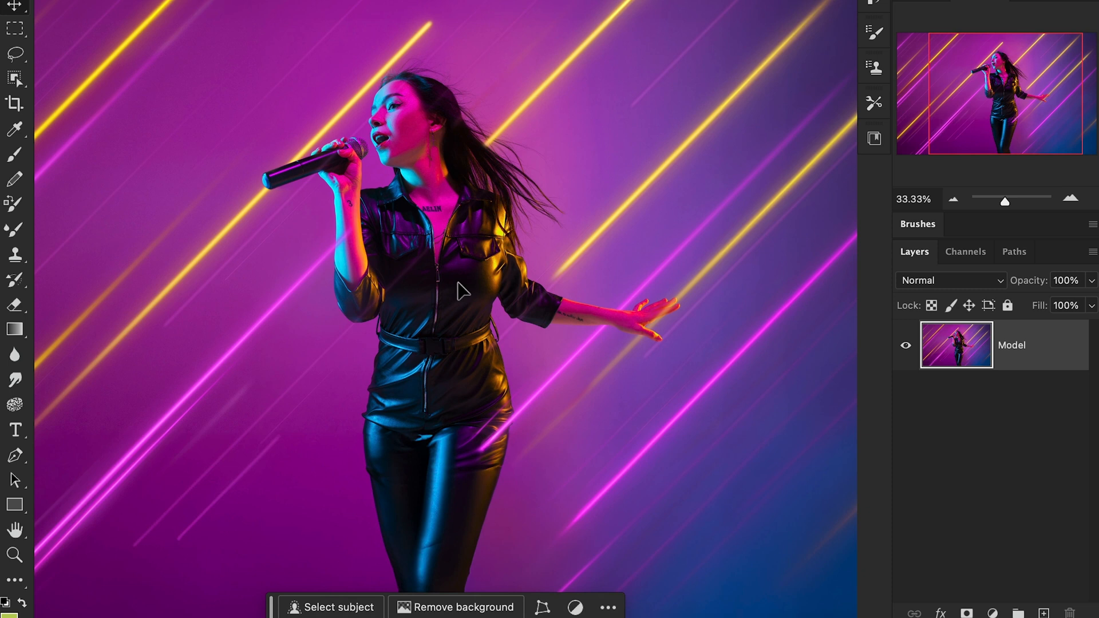
mouse_move(967, 448)
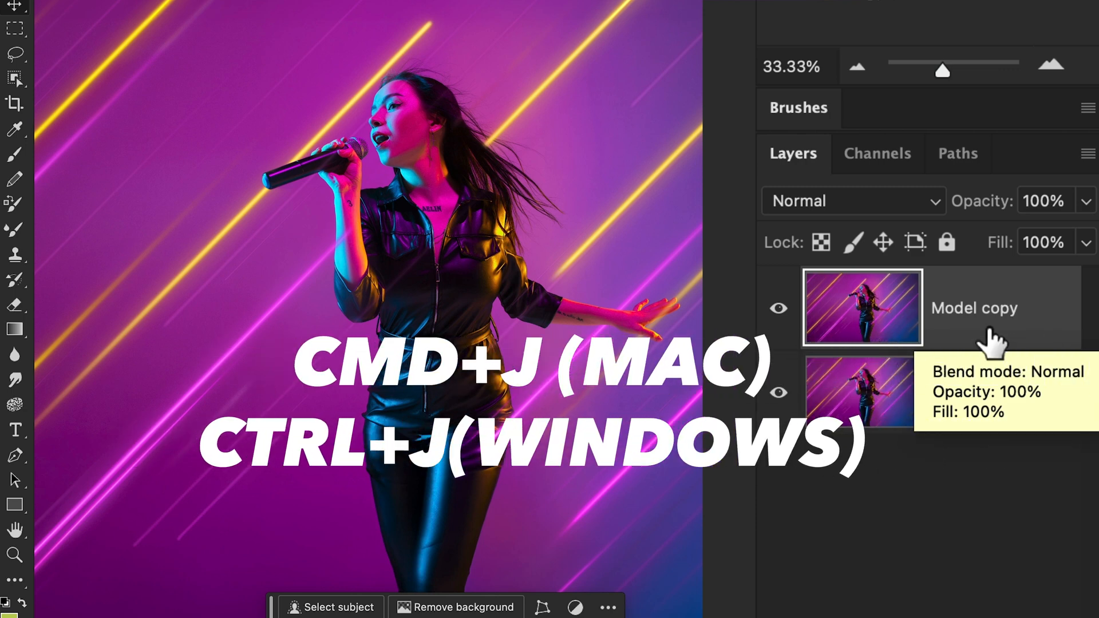
Duplicate the Model layer and convert both Model and Model copy into smart objects
key(cmd+j)
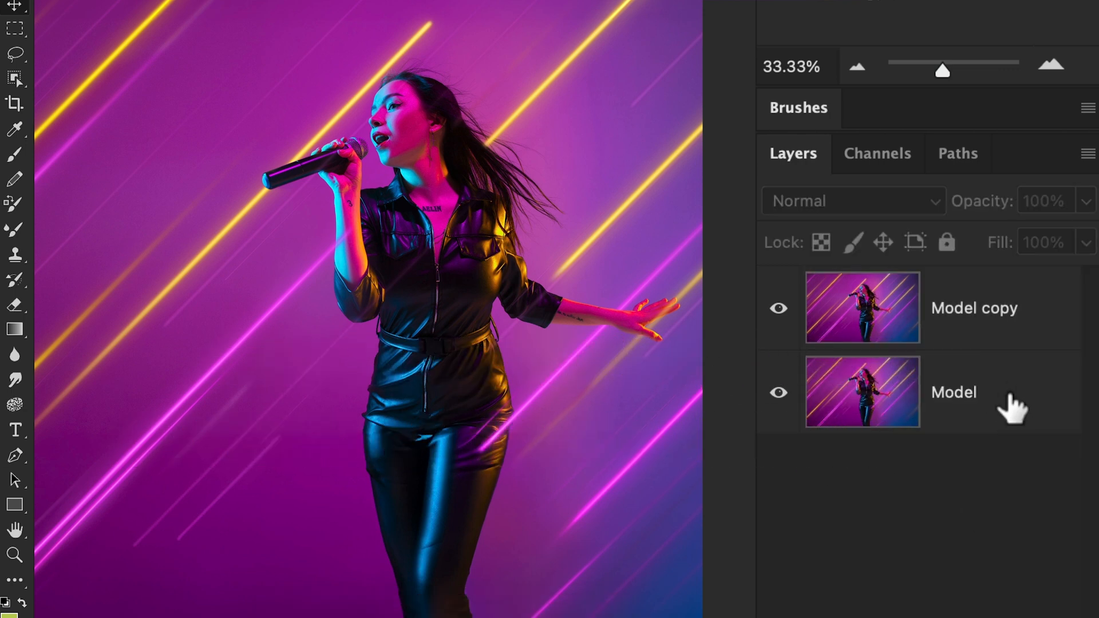
click(954, 392)
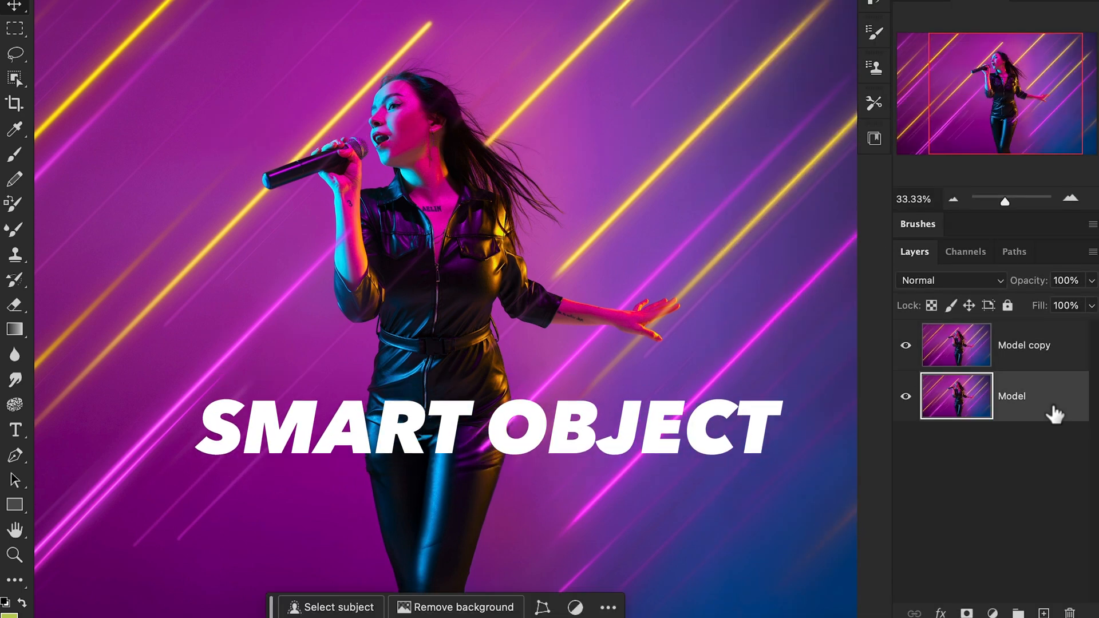
right_click(1011, 396)
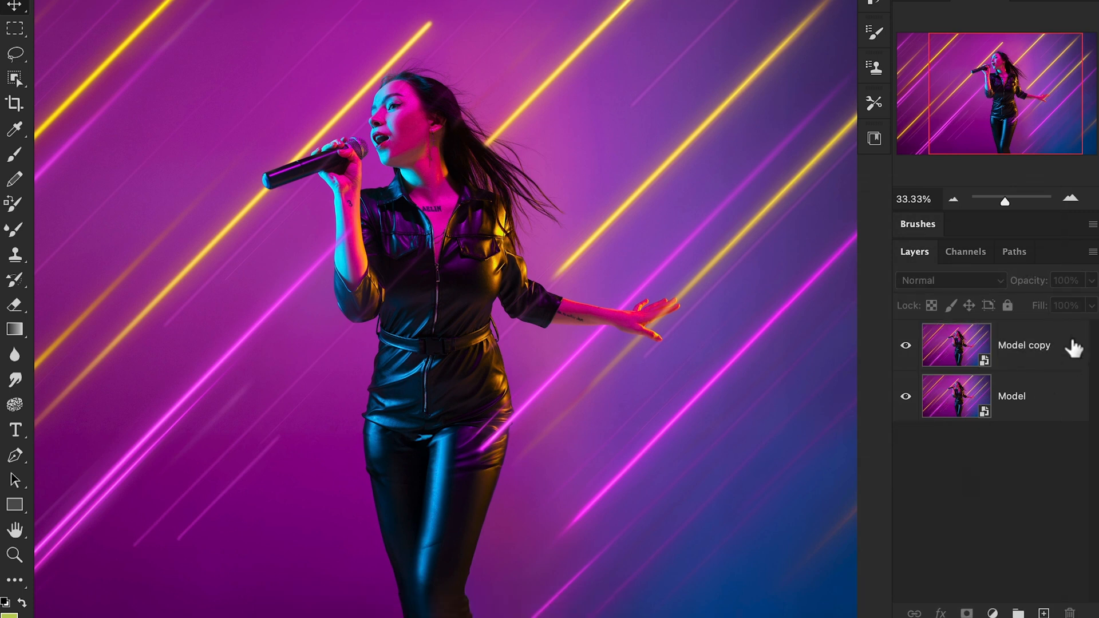
Select the singer on Model copy and mask the layer to her
click(1023, 344)
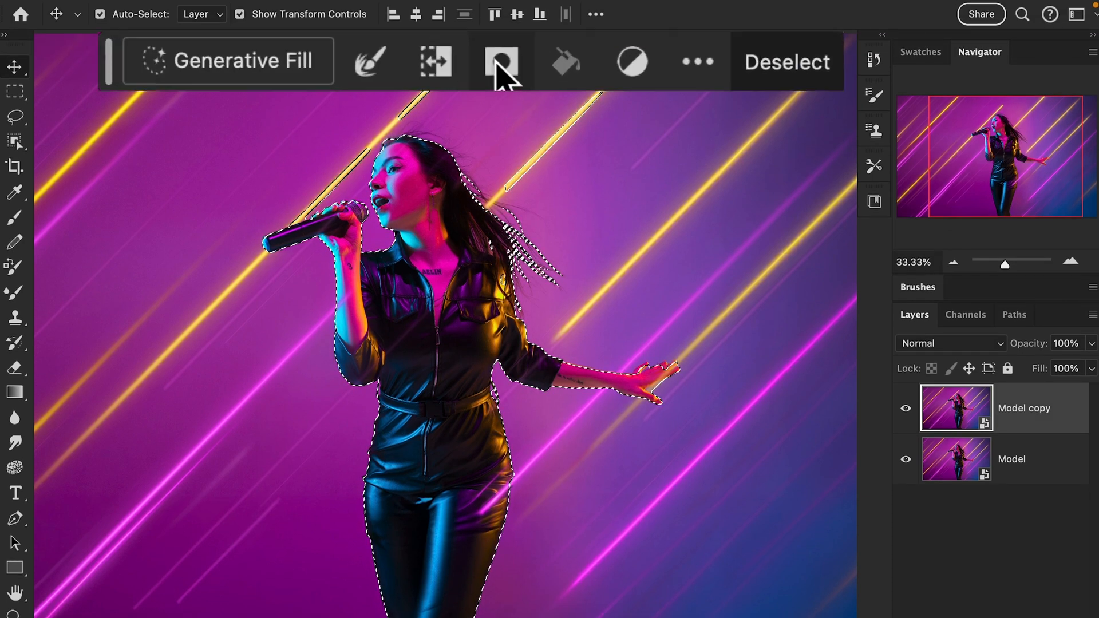
click(501, 62)
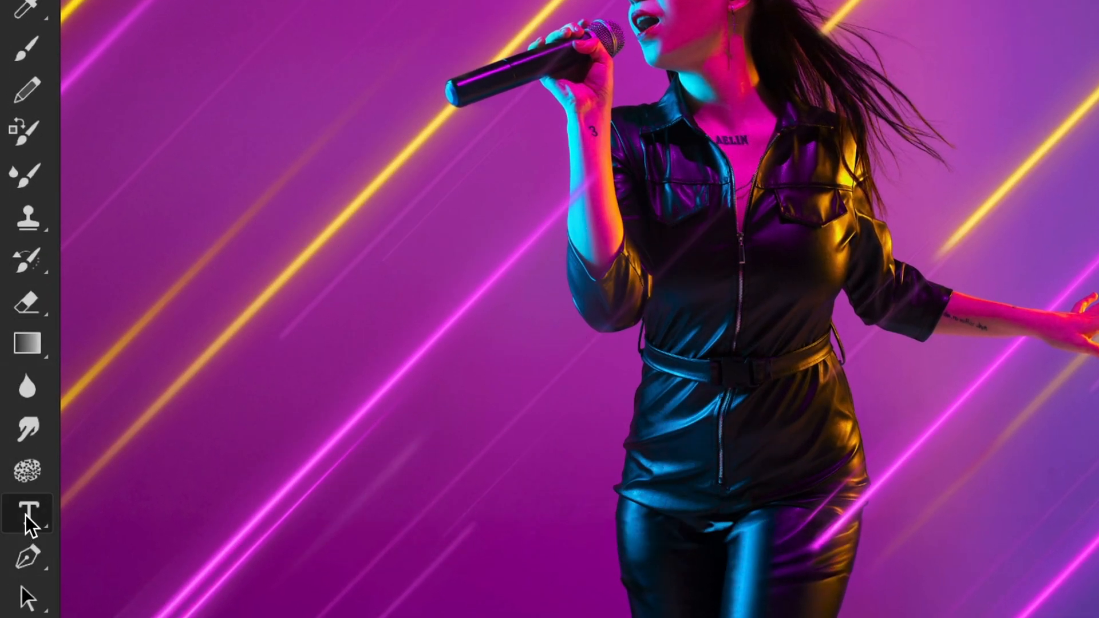
Add white HELLO lettering, enlarge it and centre it across the singer's body
click(27, 512)
text(H)
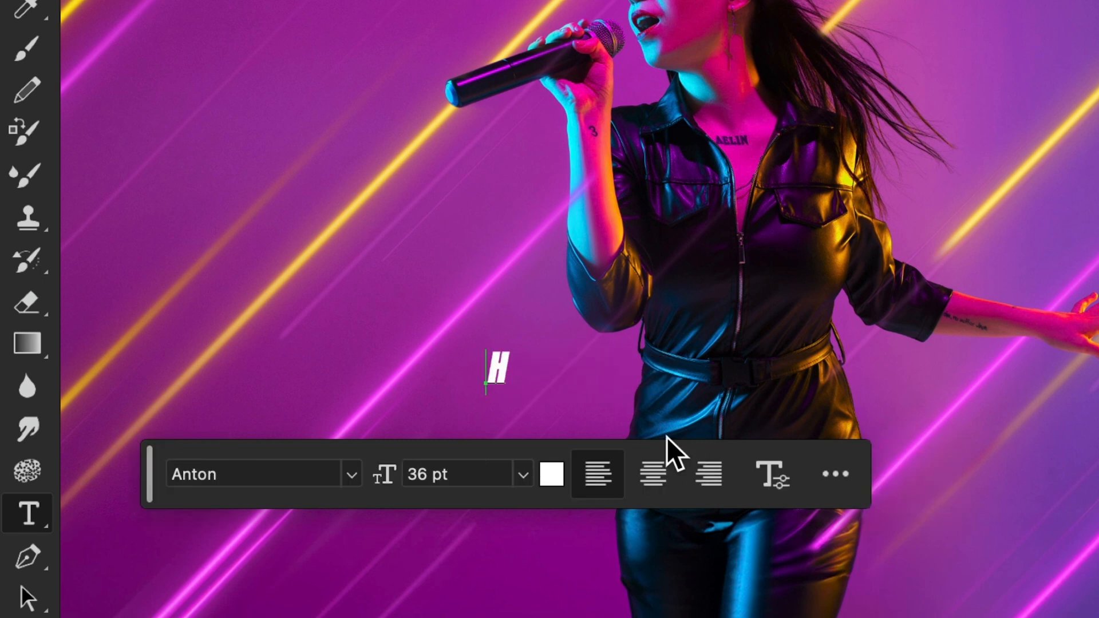
text(ELLO)
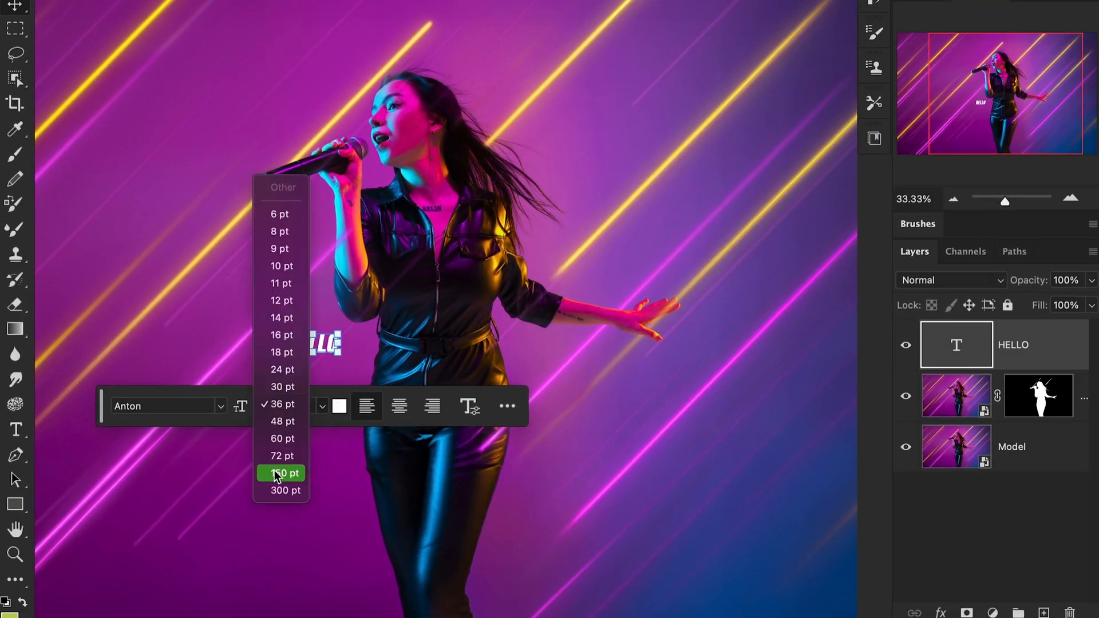
click(280, 473)
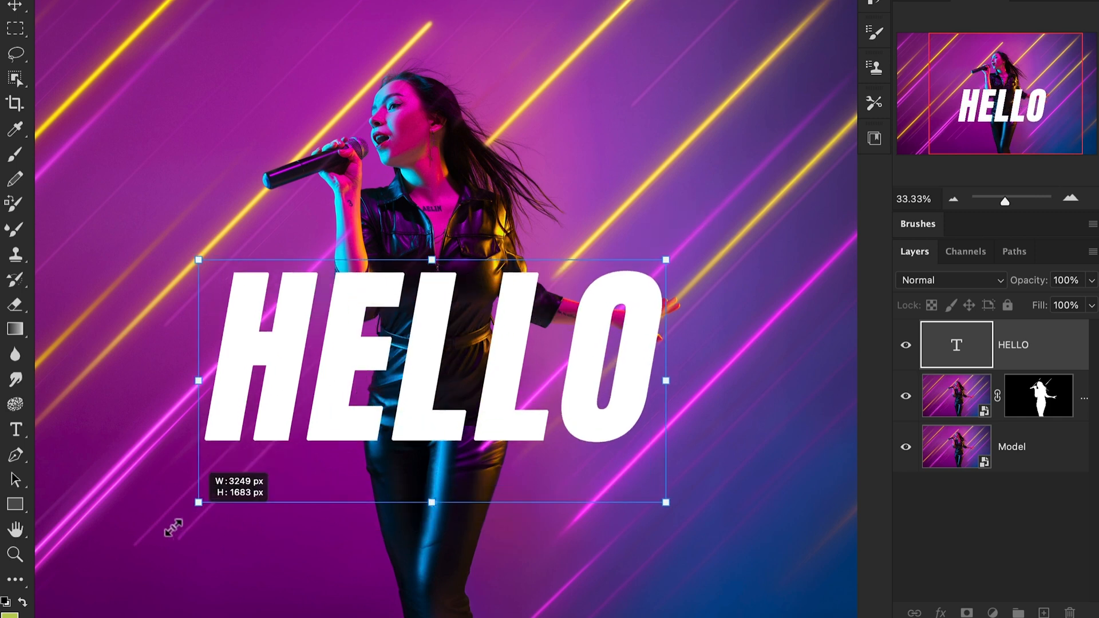
drag(420, 379, 435, 389)
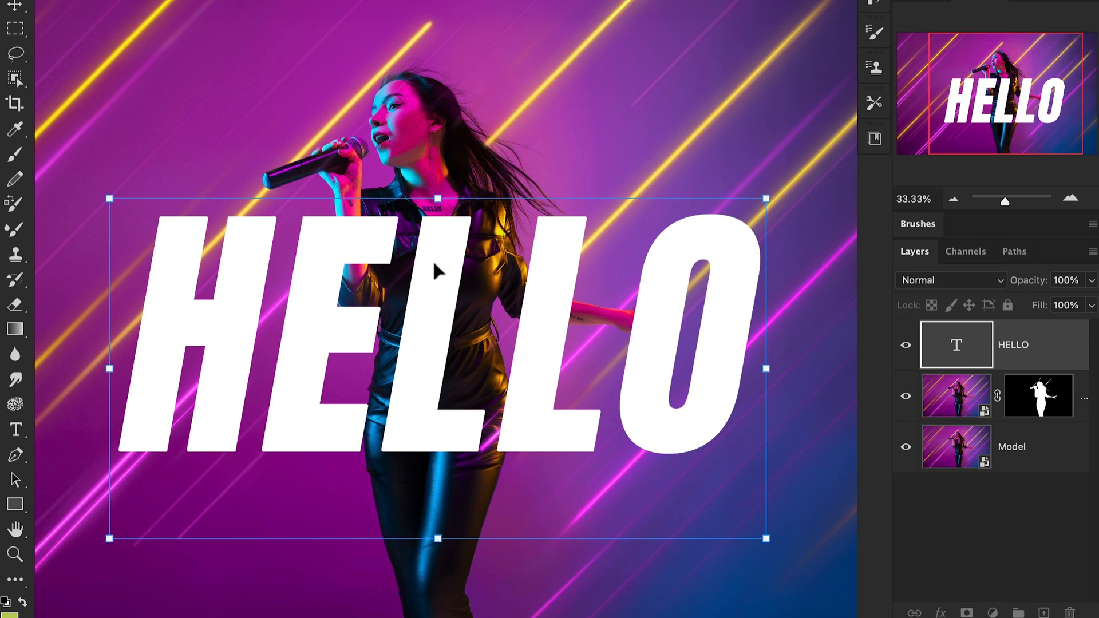
drag(440, 198, 444, 243)
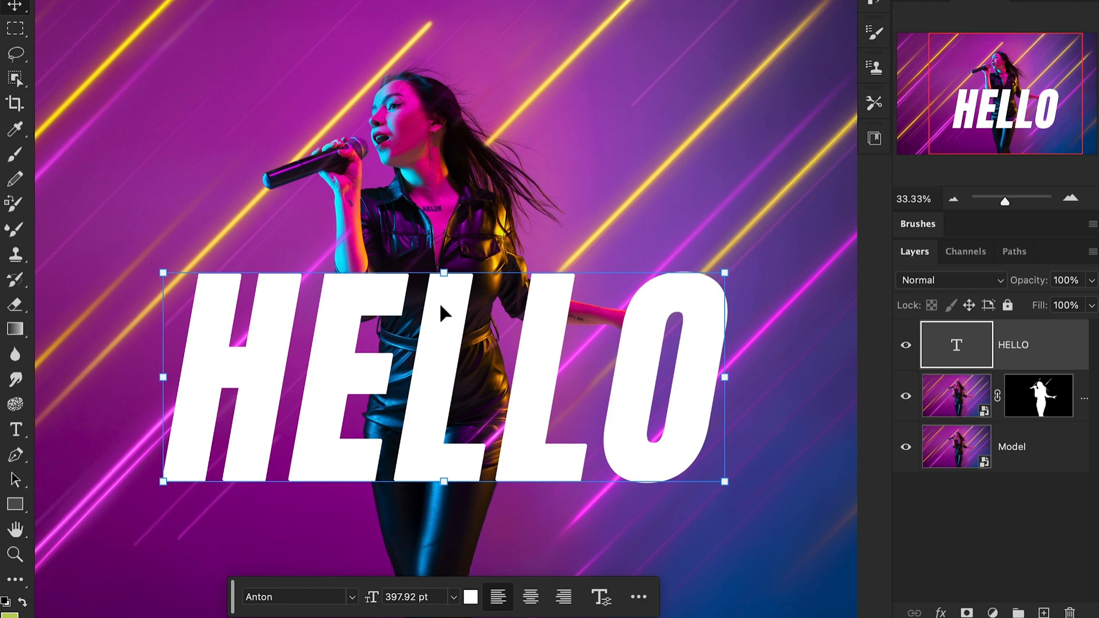
mouse_move(950, 351)
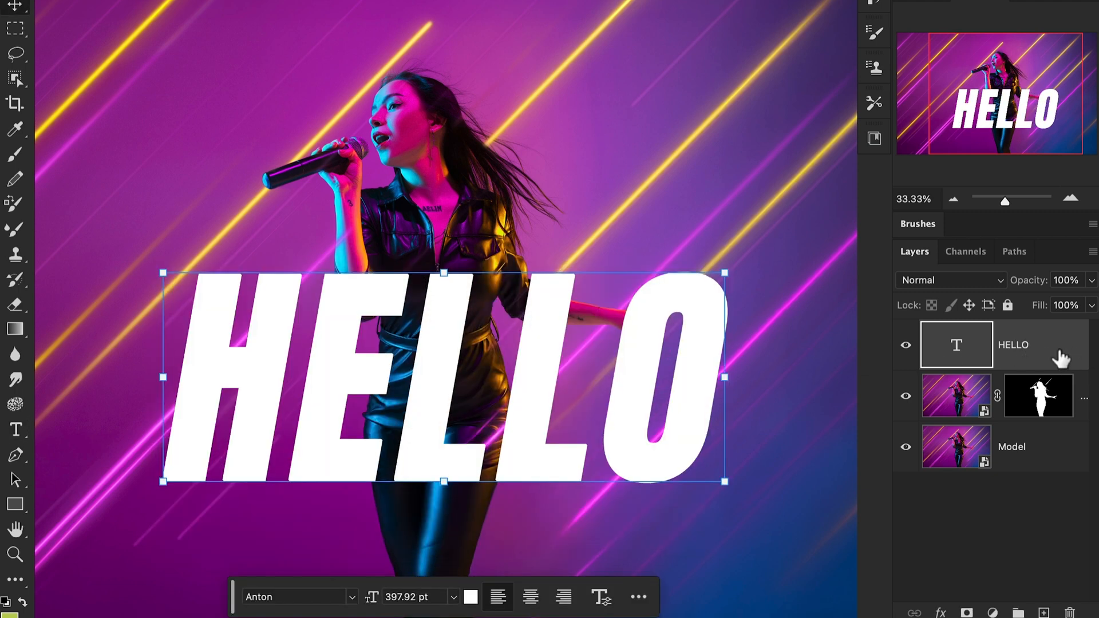
Convert the HELLO text layer into a smart object
right_click(1012, 344)
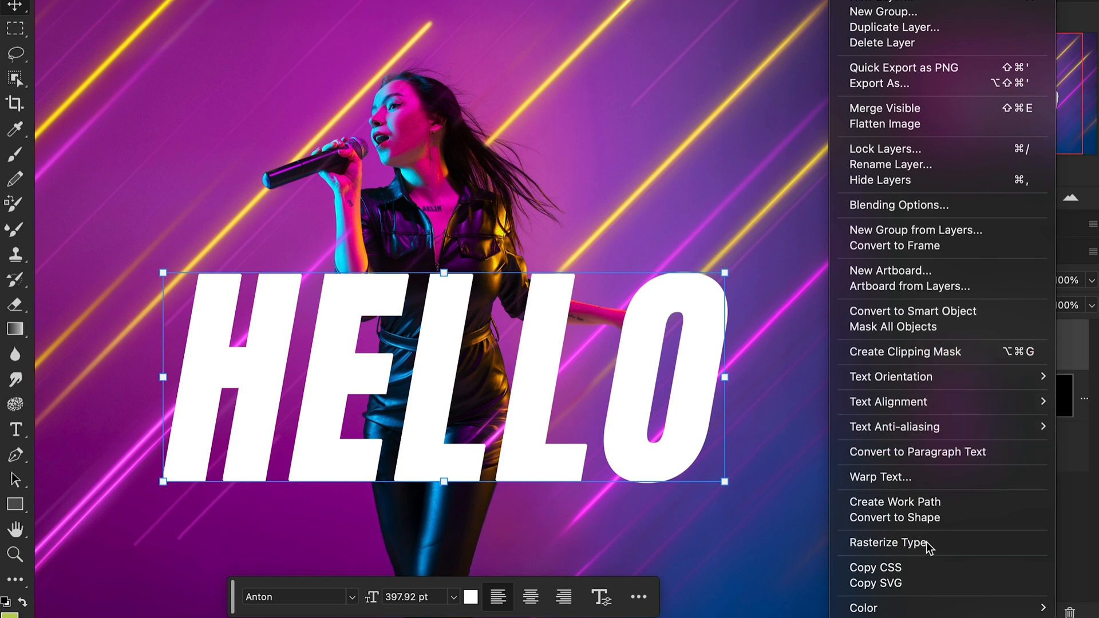
mouse_move(931, 445)
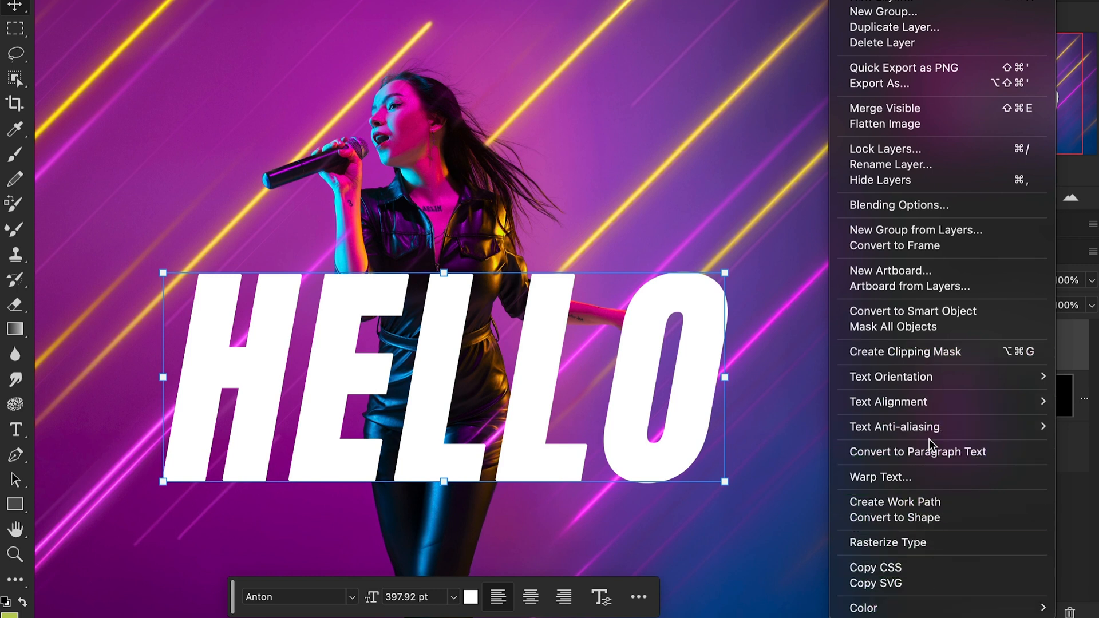
mouse_move(928, 335)
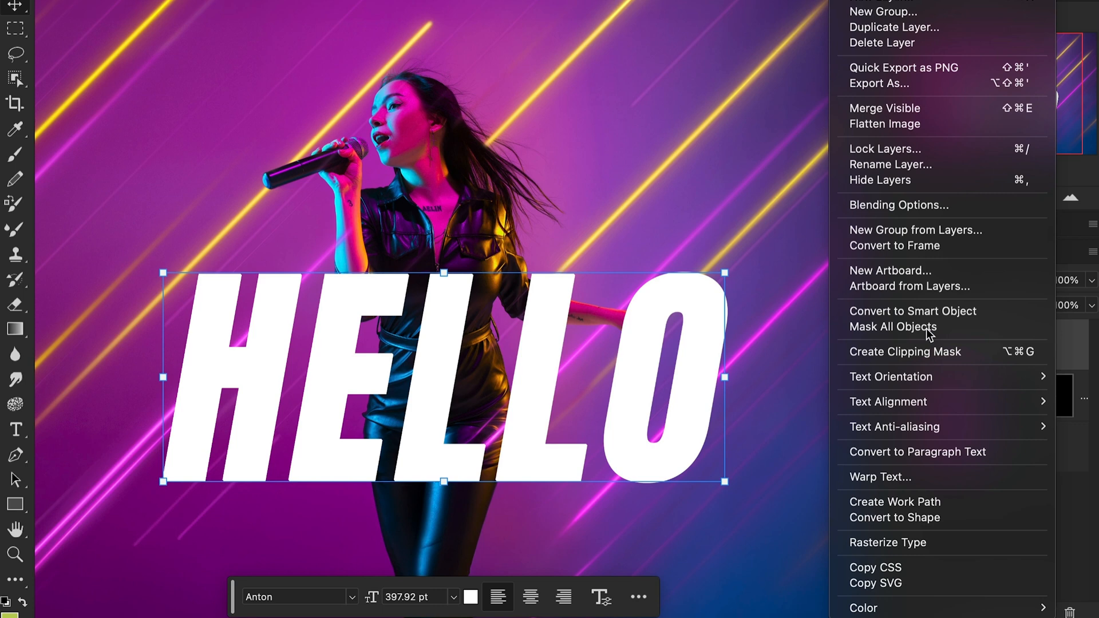
mouse_move(912, 312)
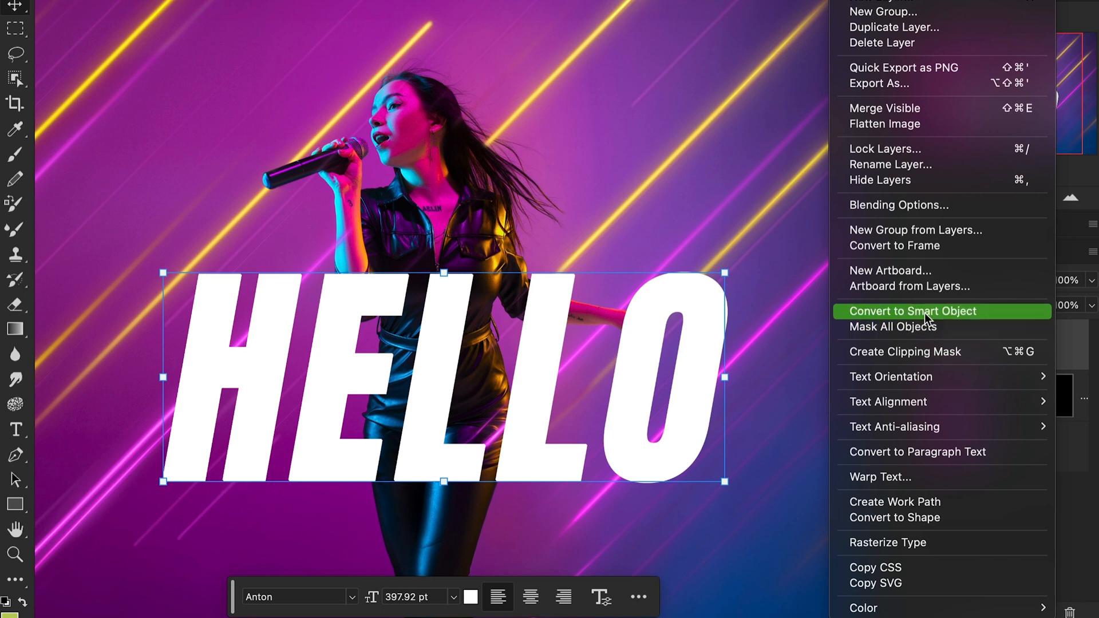
click(914, 311)
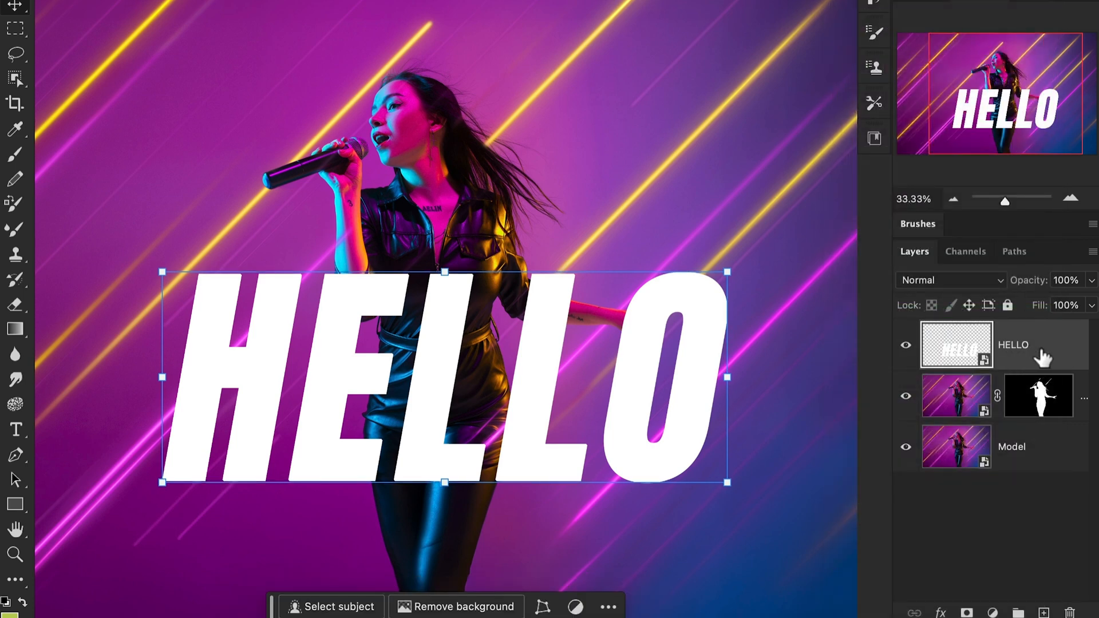
mouse_move(1044, 353)
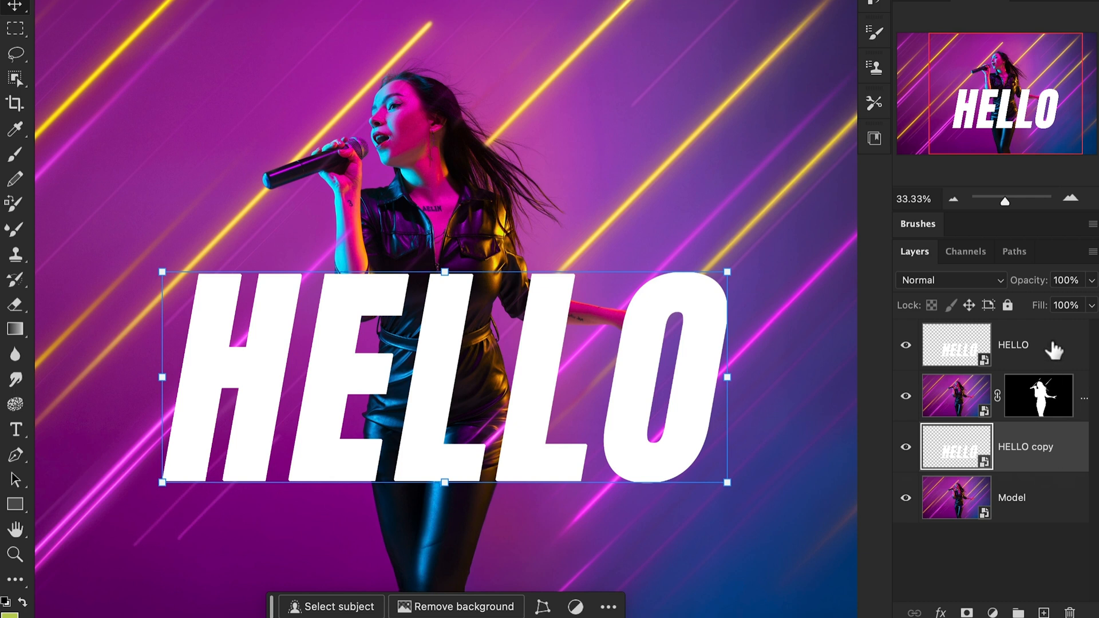
Select the top HELLO layer and set its Fill to 0%
click(1012, 345)
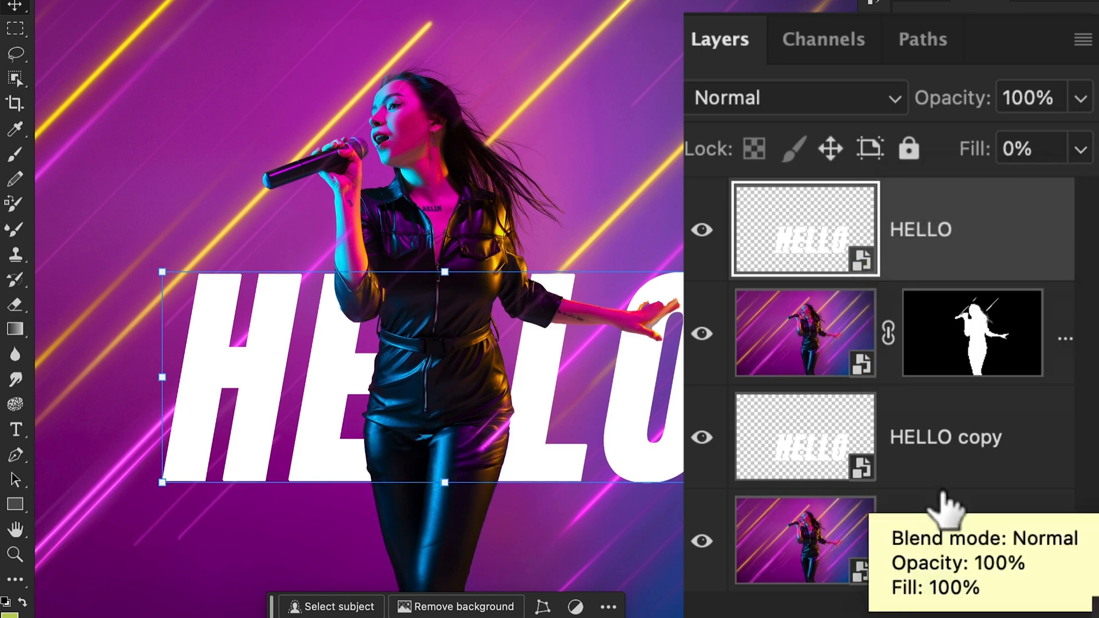
mouse_move(1044, 238)
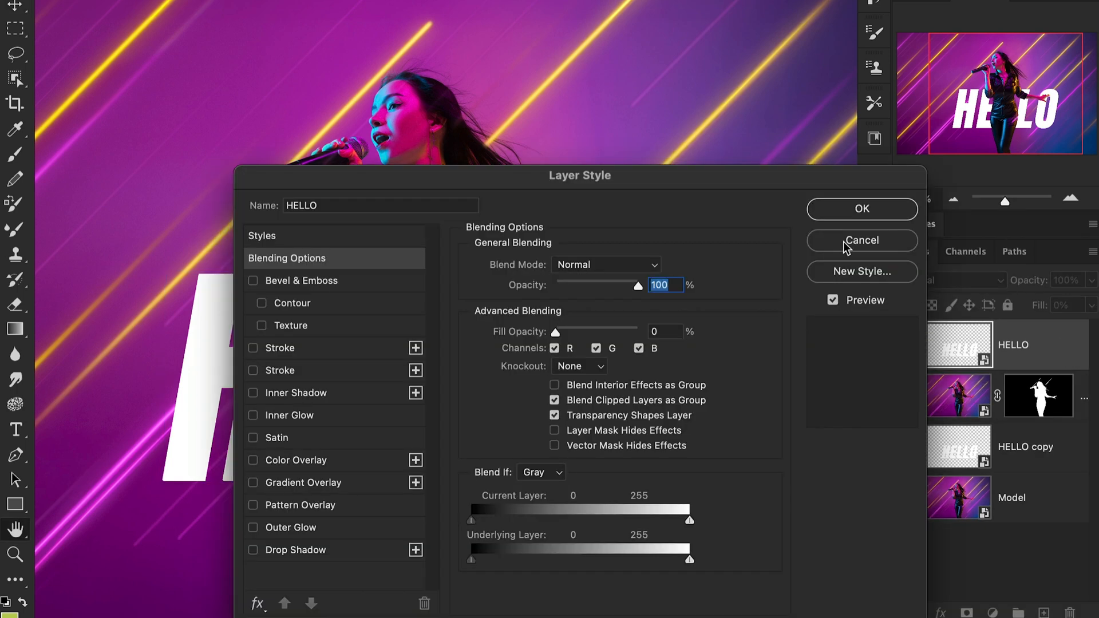
Give the top HELLO a 10 px white inside stroke outlining the letters over the singer
click(861, 239)
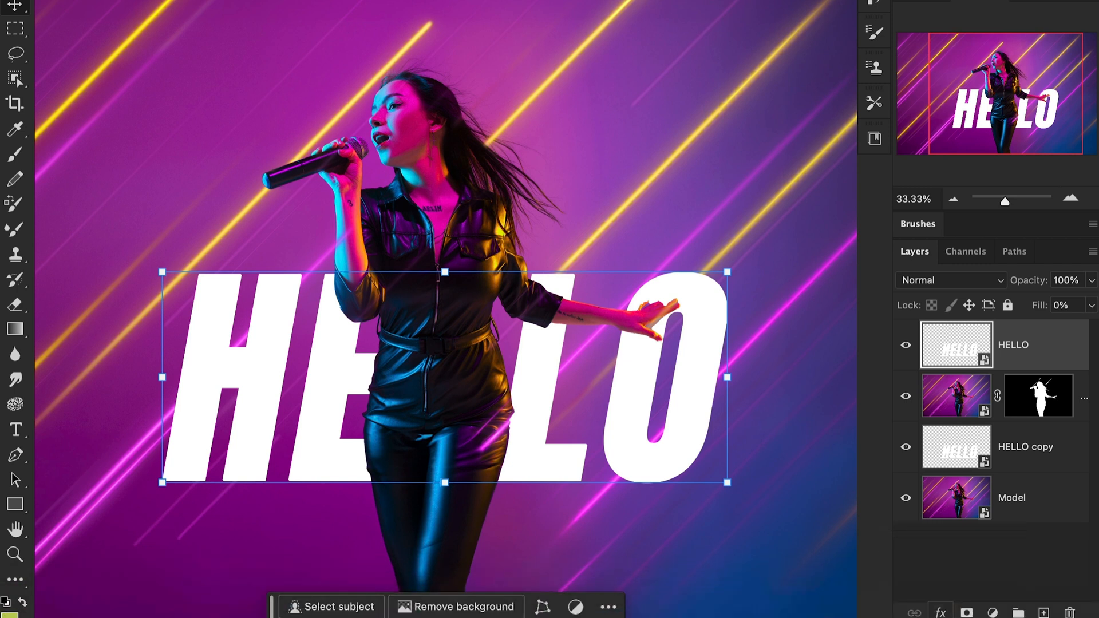
mouse_move(941, 612)
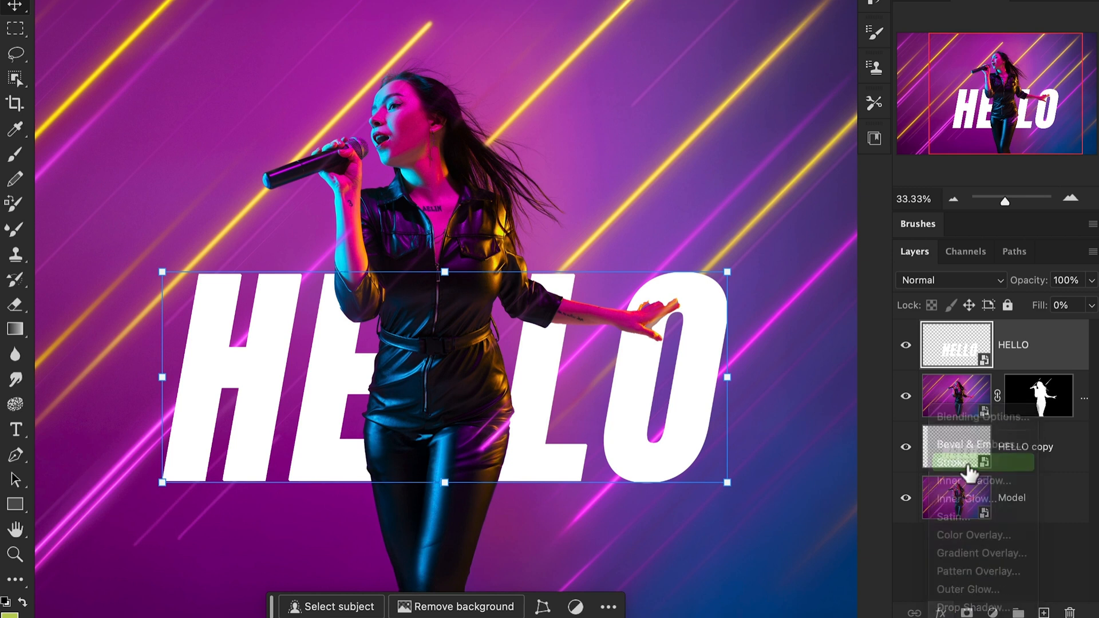
click(954, 461)
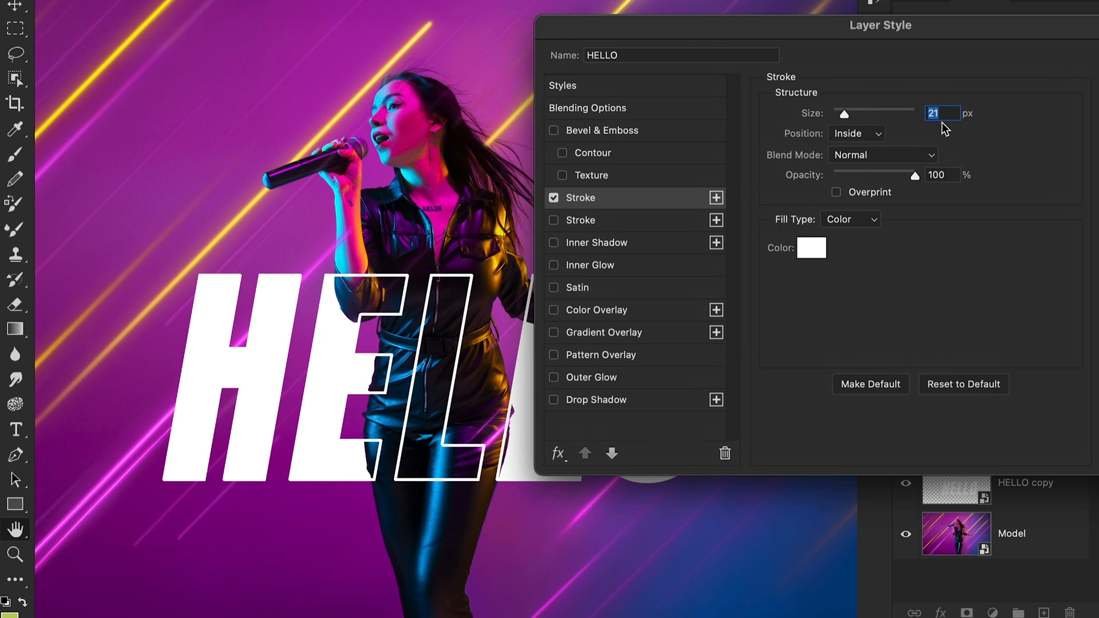
drag(845, 113, 839, 113)
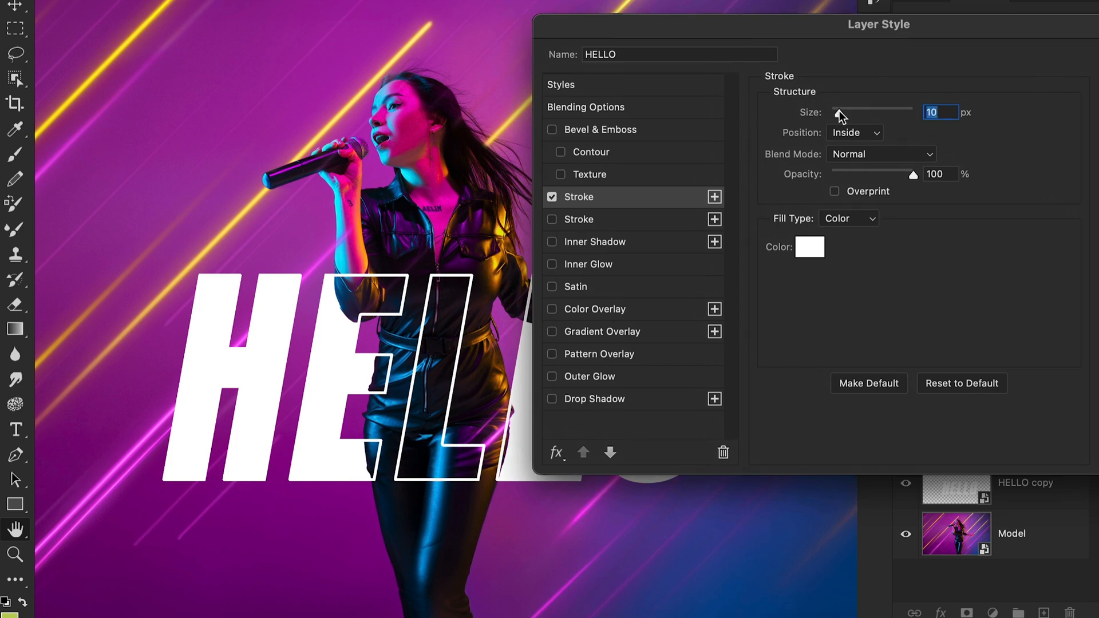
drag(876, 24, 869, 27)
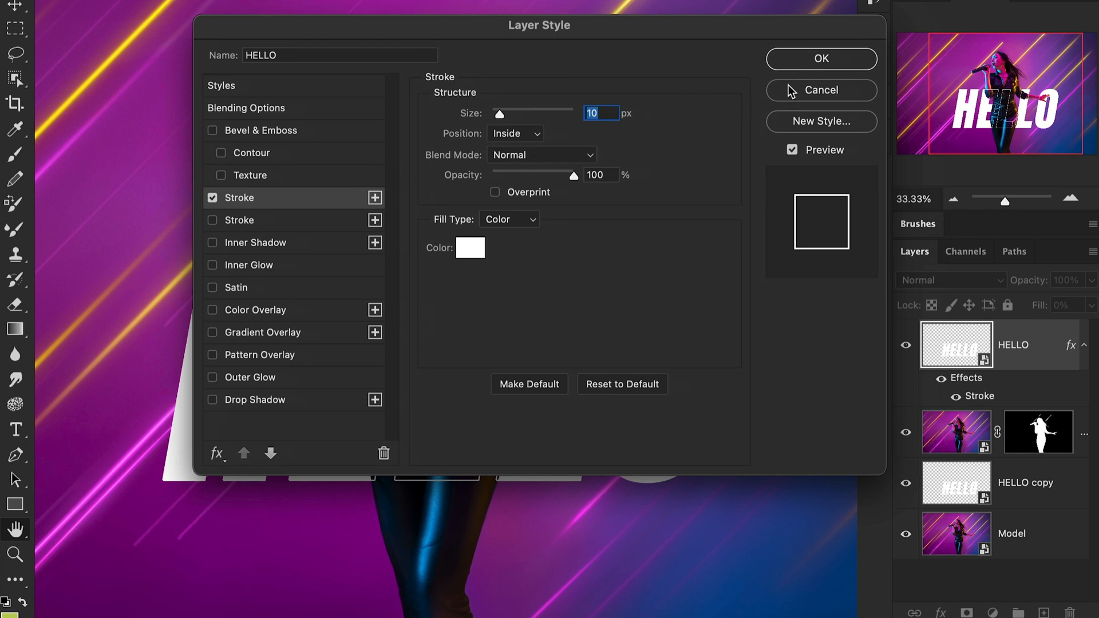
click(821, 59)
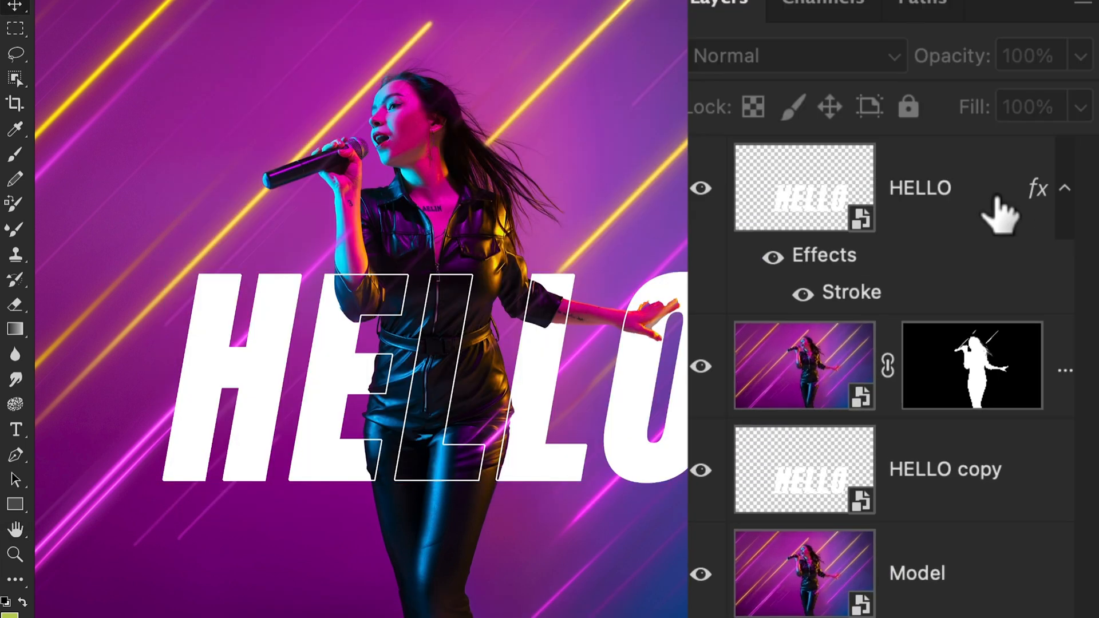